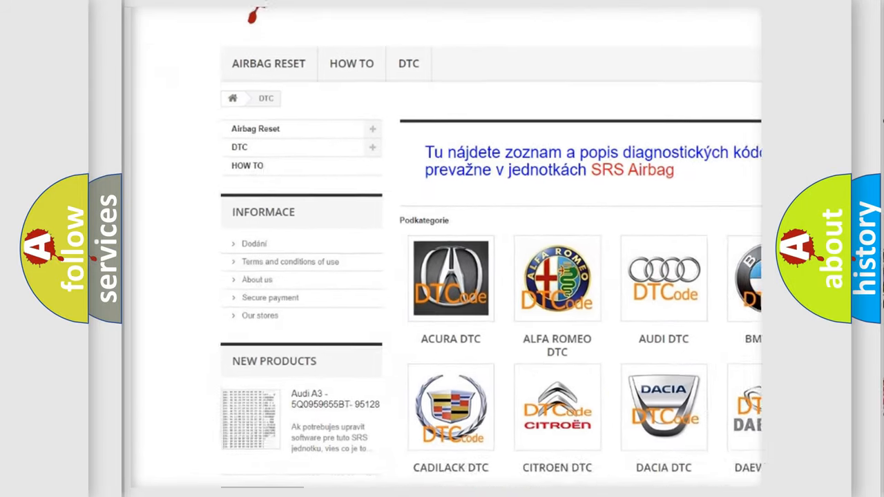
- Scroll the car-brand subcategory list down until the Toyota DTC tile is visible
scroll("down", 3)
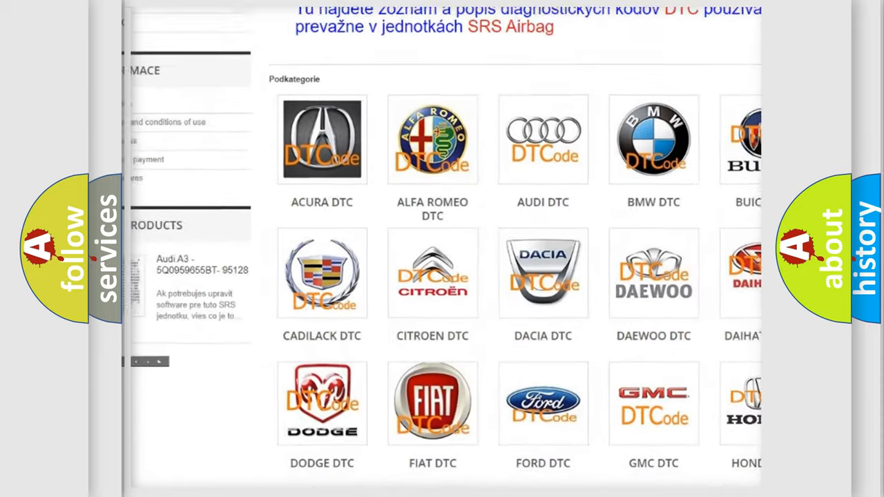
scroll("down", 3)
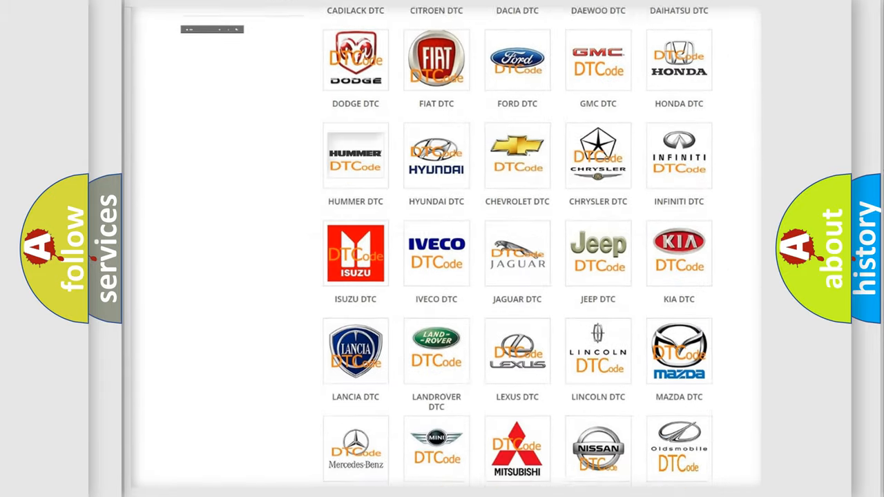
scroll("down", 3)
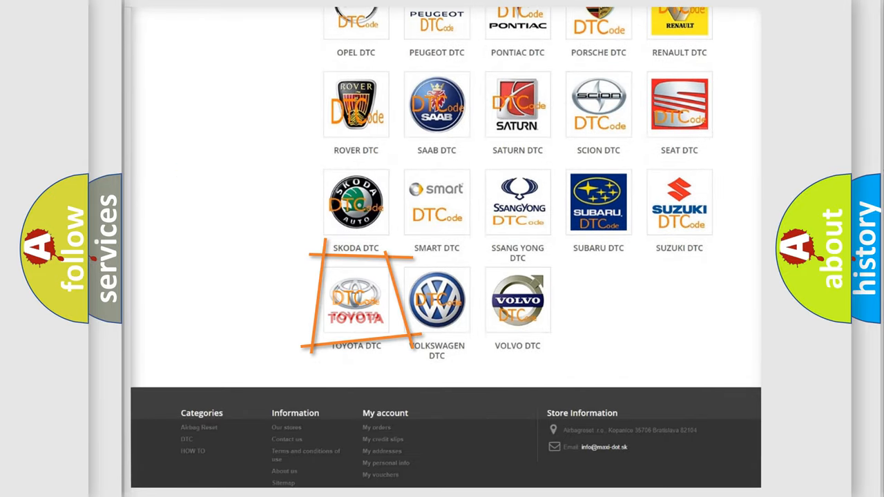
mouse_move(355, 301)
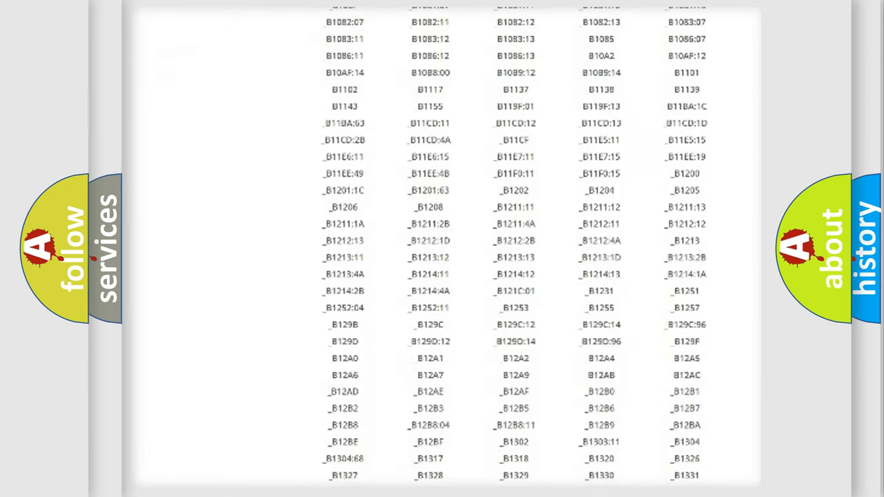
- Scroll through the Toyota DTC code list toward the P0990 entry
scroll("down", 3)
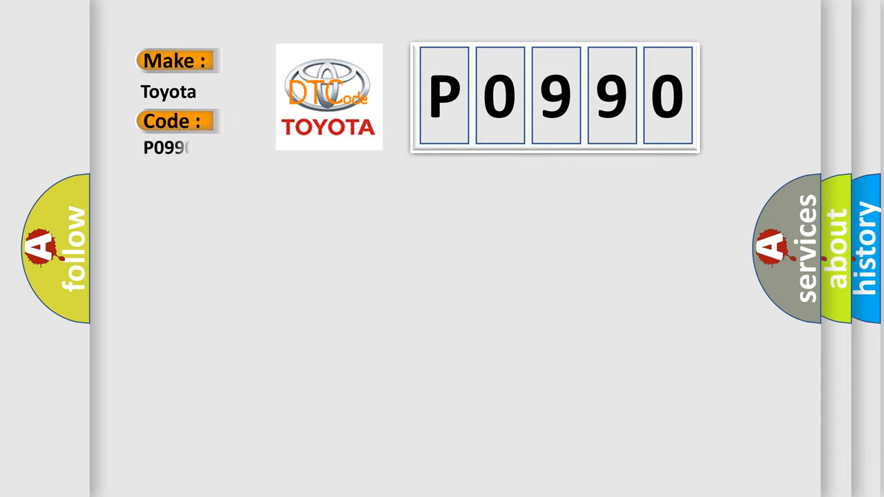
- Advance the P0990 slide to reveal its description: no BCM bus messages for 20 seconds
type("0")
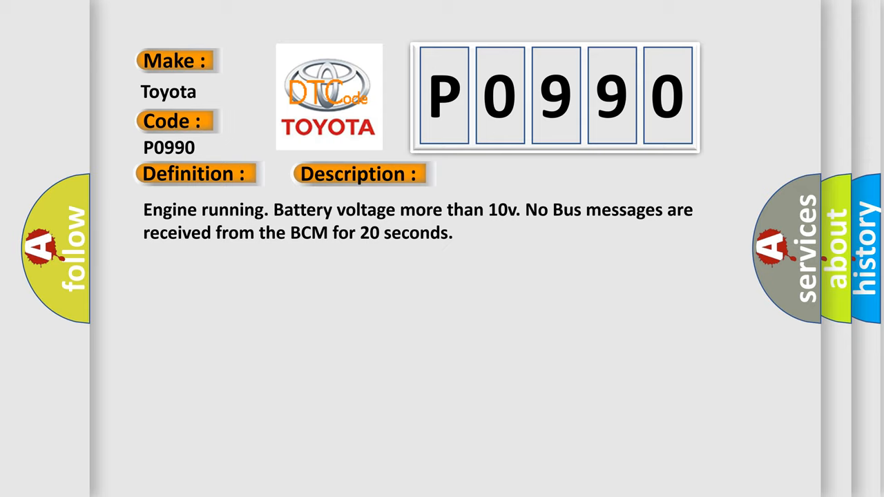
- Reveal the Cause text: BCM communication link failed, PCI bus circuit open, PCM failed
left_click(505, 174)
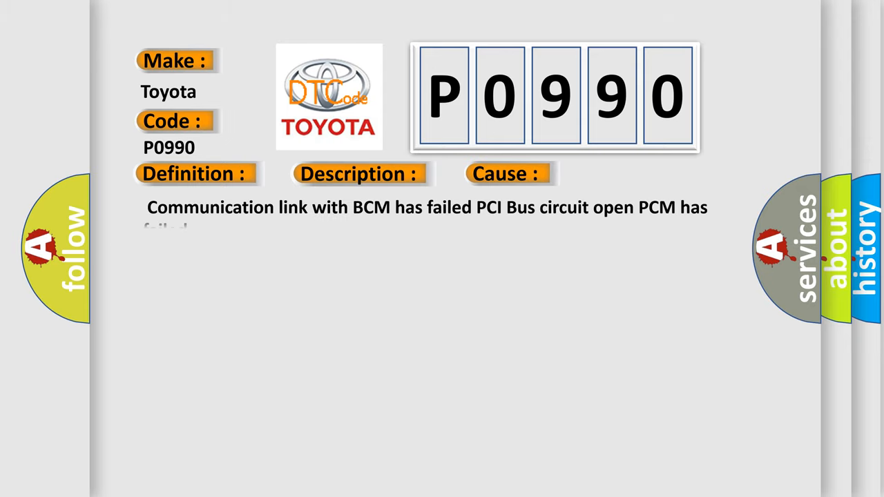